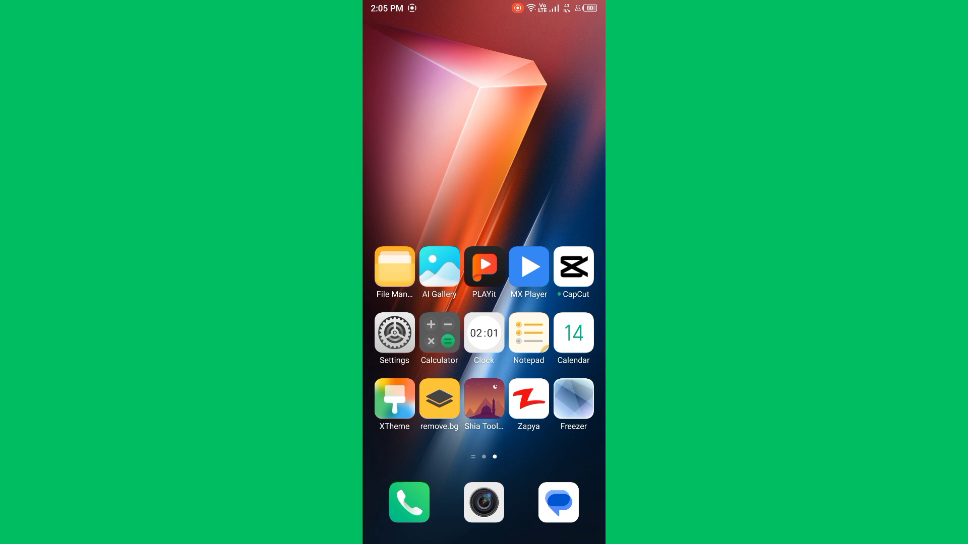
Reach the Display & brightness page from the Settings app, showing brightness at 42%
left_click(394, 332)
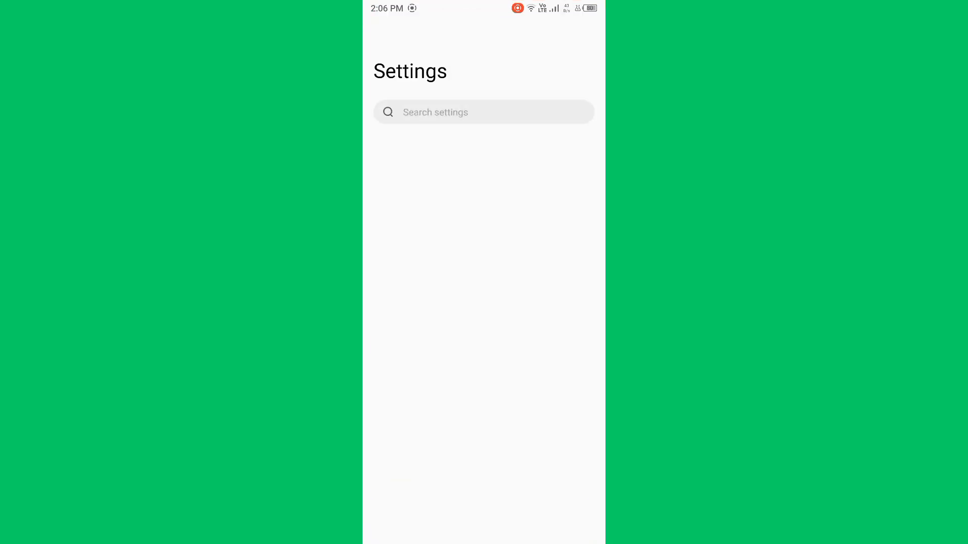
scroll("down", 3)
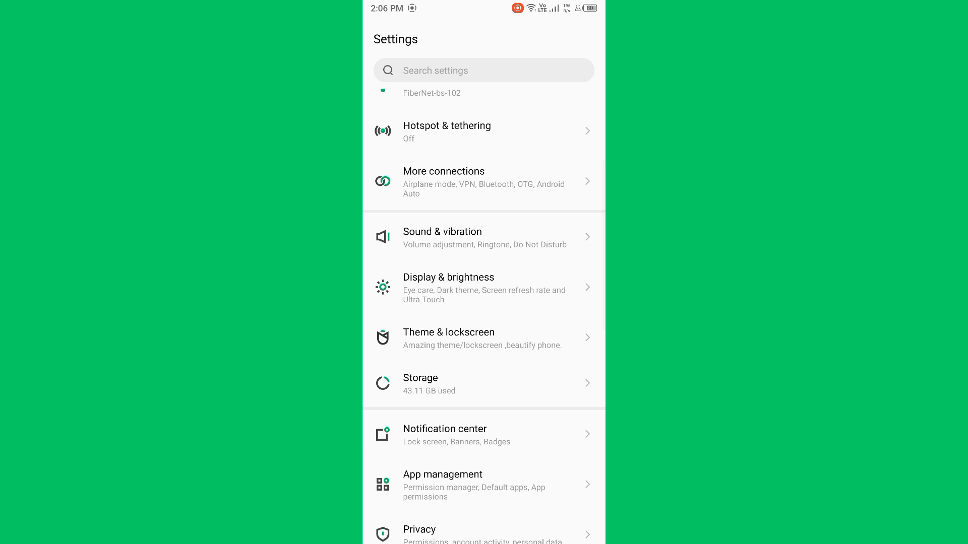
left_click(449, 277)
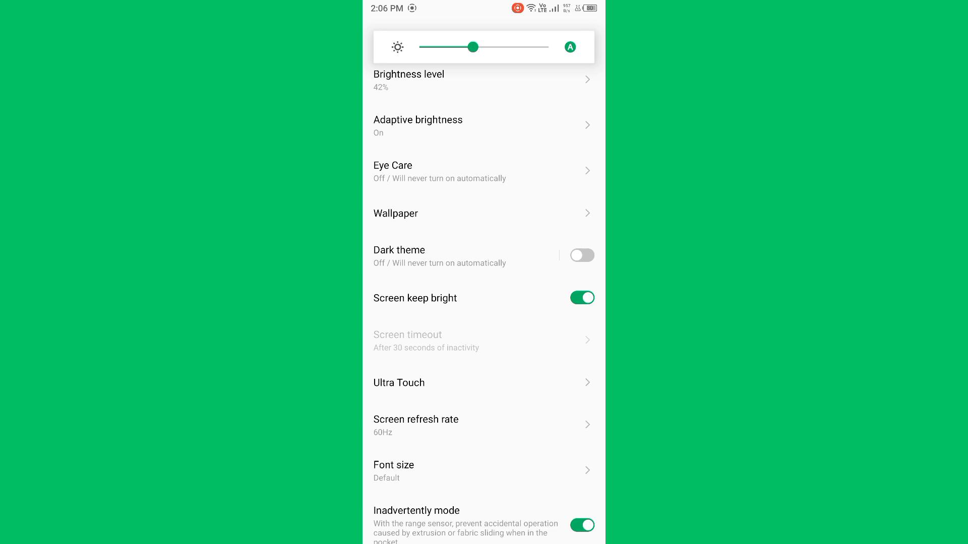
Nudge the brightness slider to the right, raising brightness slightly above 42%
left_click_drag(473, 46, 490, 47)
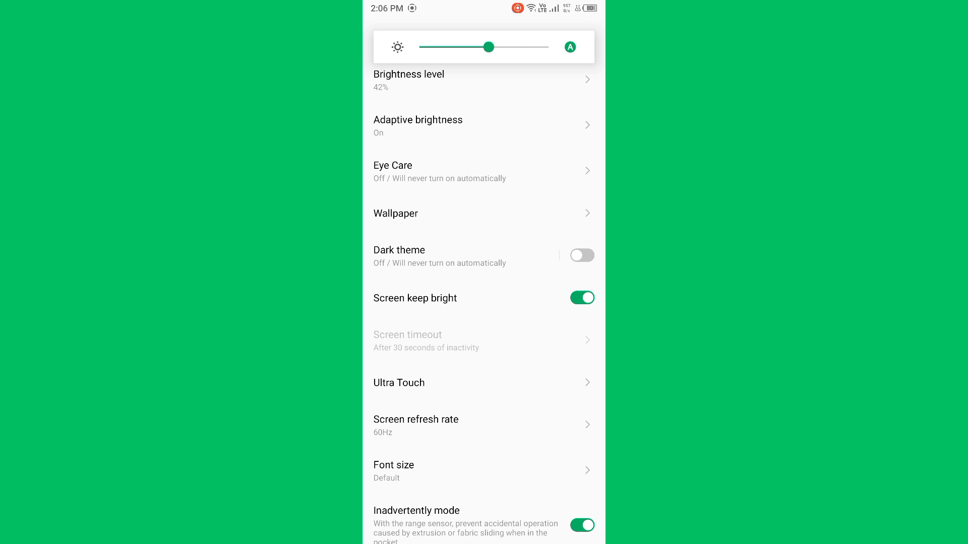
left_click_drag(490, 47, 480, 46)
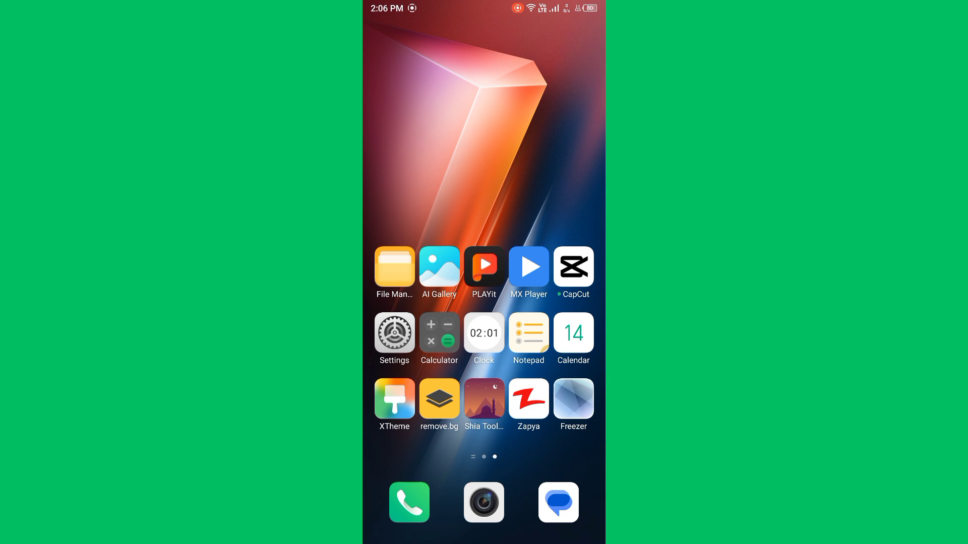
Return through Display & brightness to the Adaptive brightness page, still switched on at 48%
left_click(394, 332)
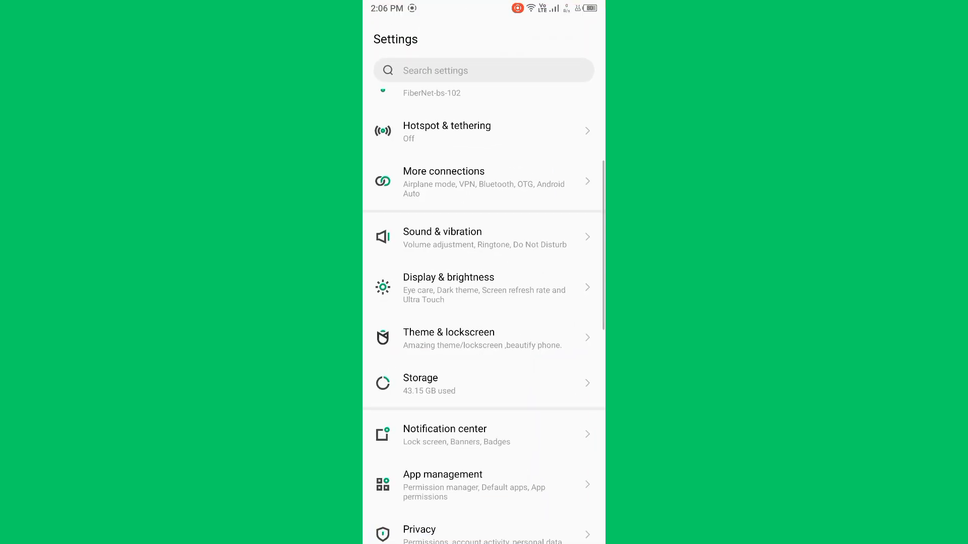
scroll("down", 3)
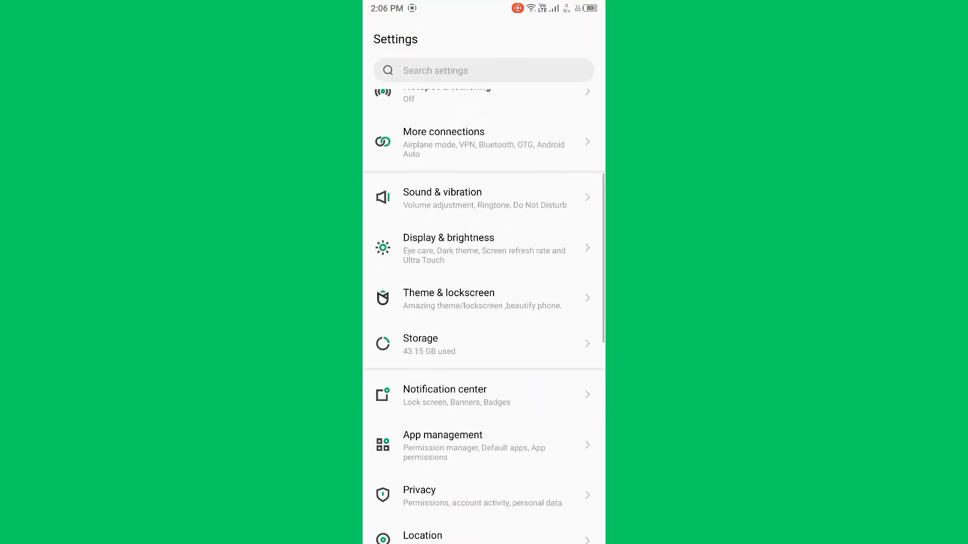
left_click(448, 248)
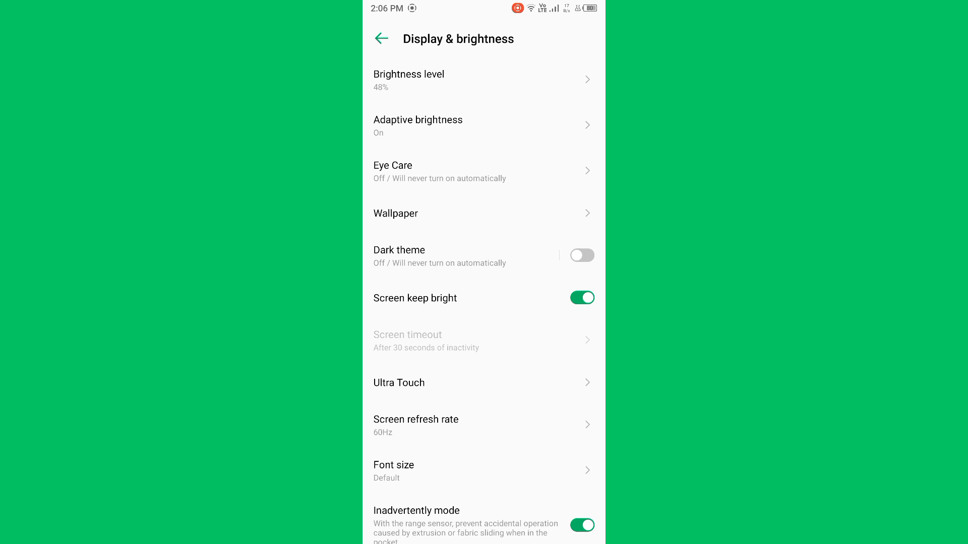
left_click(418, 123)
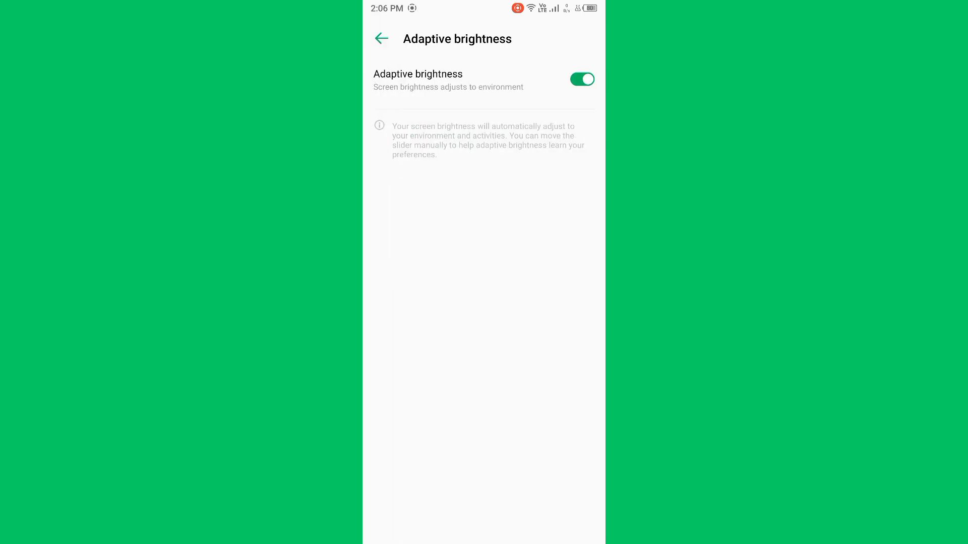
Switch adaptive brightness off before leaving for the home screen
left_click(582, 79)
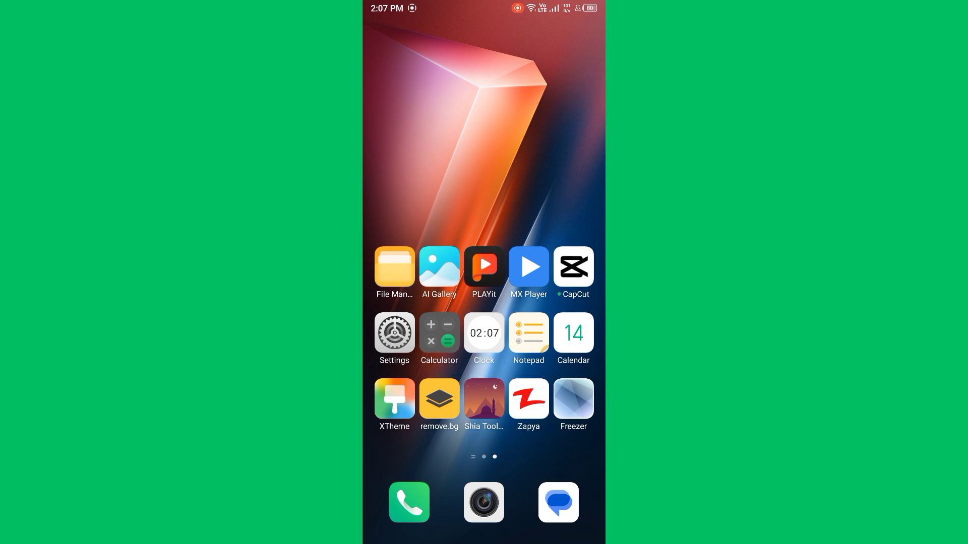
scroll("right", 3)
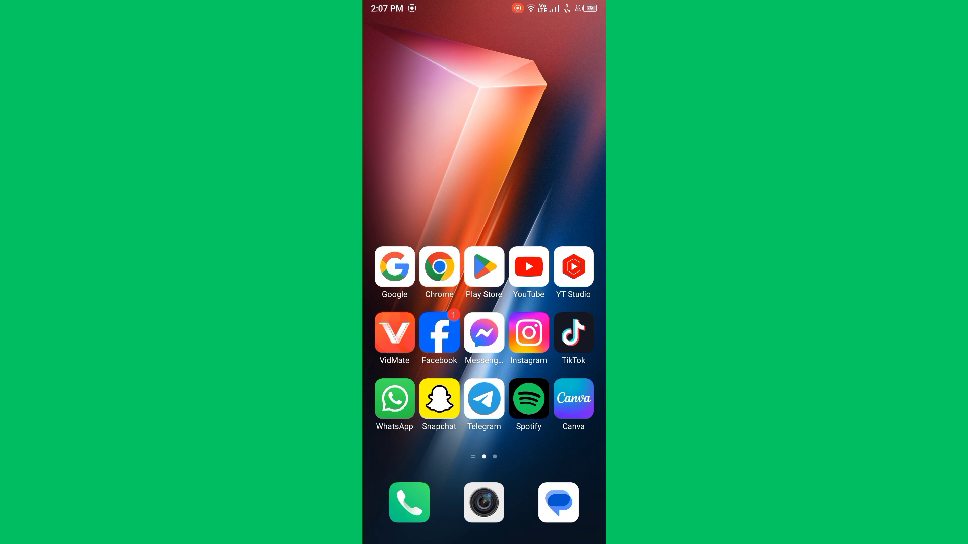
scroll("left", 3)
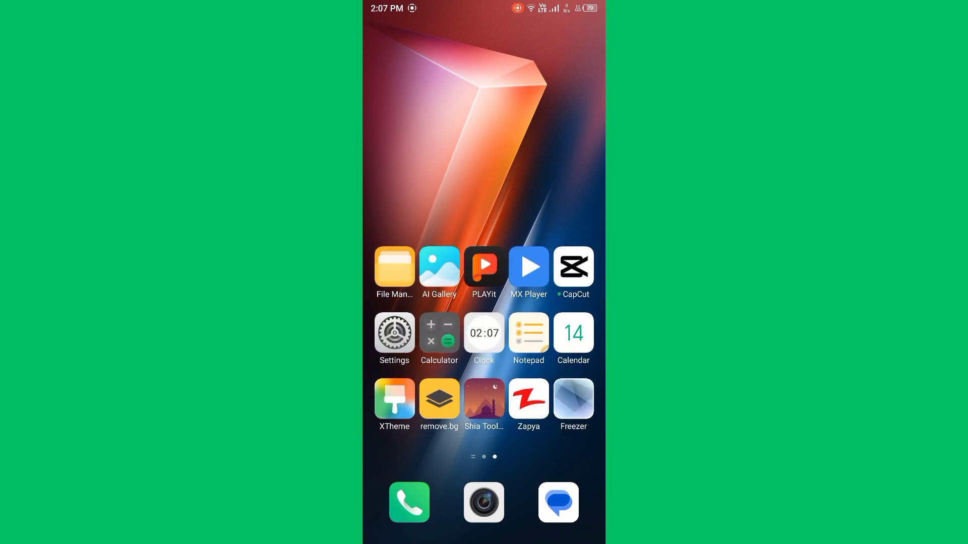